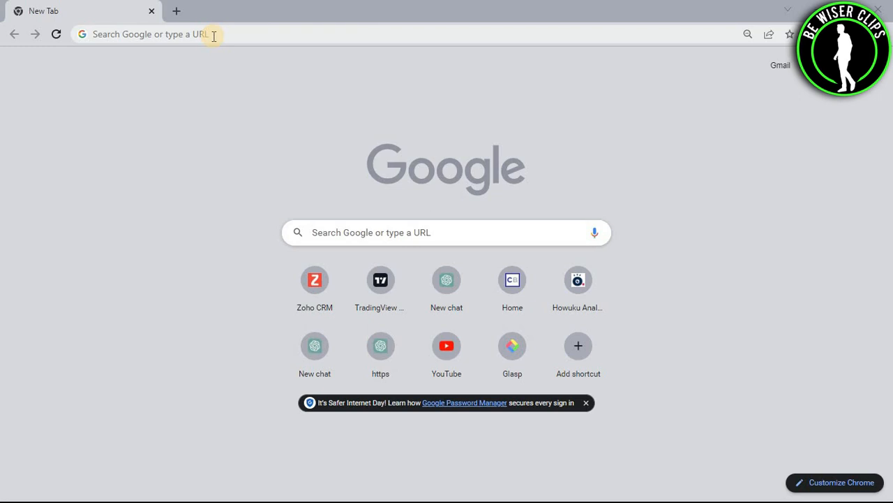
Step: Search Google for 'zoho crm' using the address bar suggestion
text(zoho)
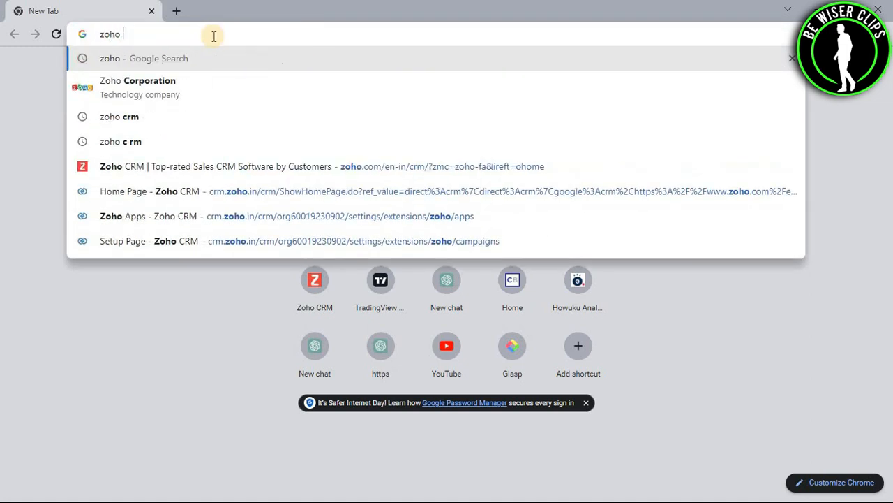
click(119, 116)
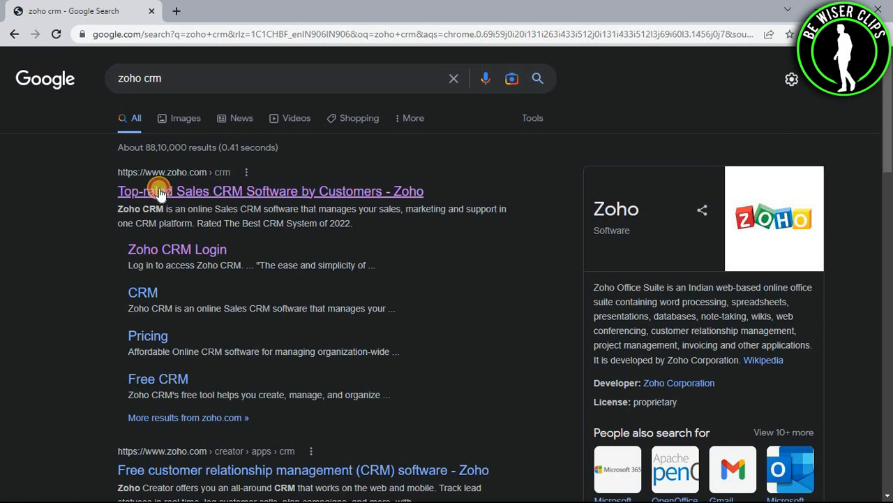
Step: Open the Zoho CRM website and enter the signed-in account's CRM via 'Access Zoho CRM'
click(271, 191)
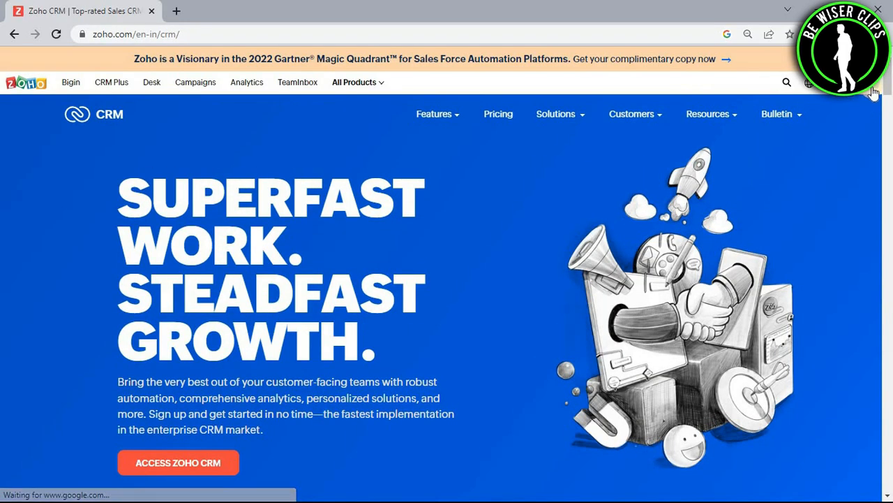
click(807, 82)
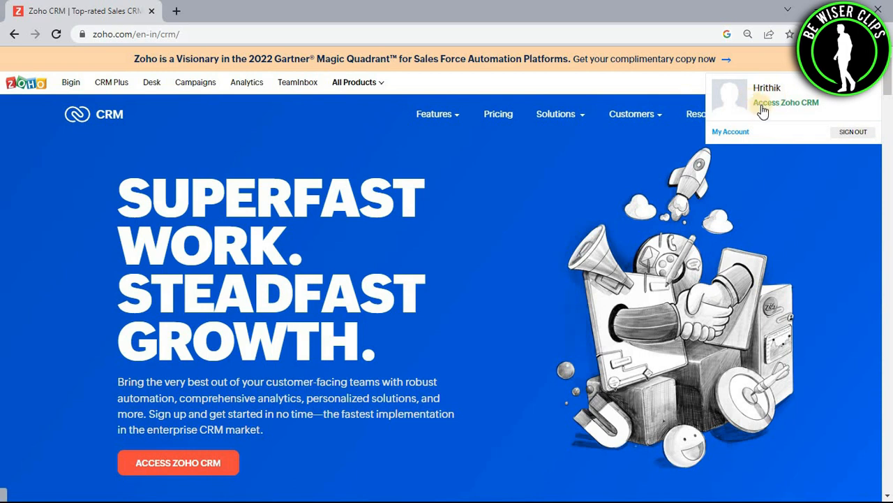
mouse_move(789, 111)
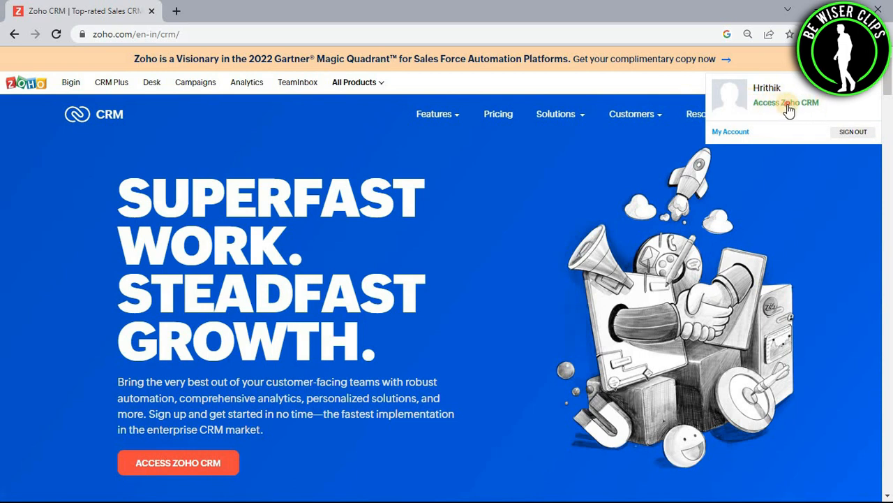
click(786, 102)
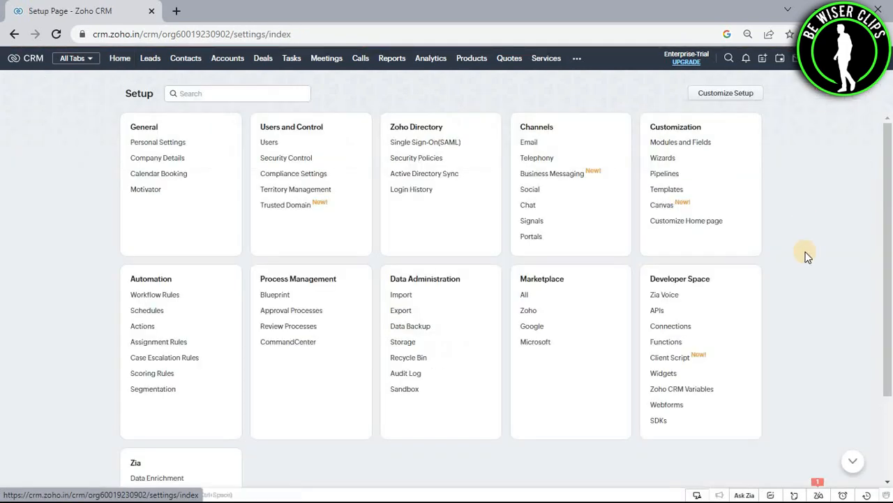
Step: Open Zia's Communication settings to view the Best Time to Contact options
scroll(down, 3)
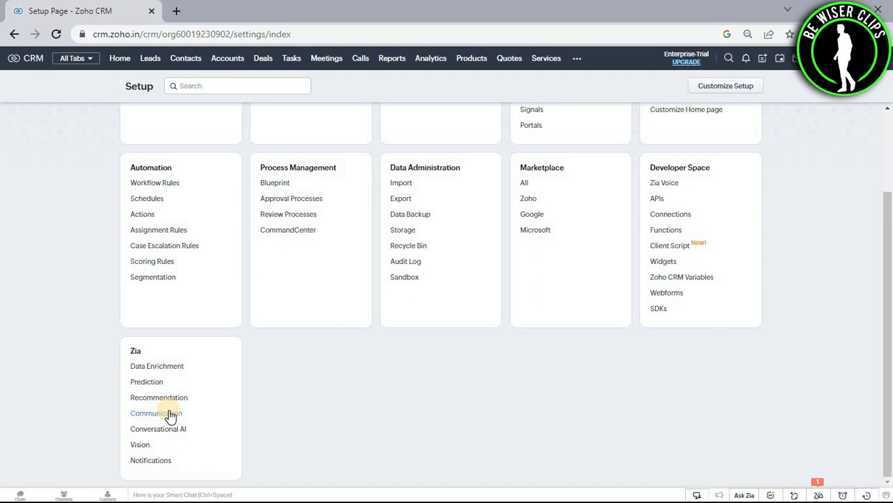
click(156, 413)
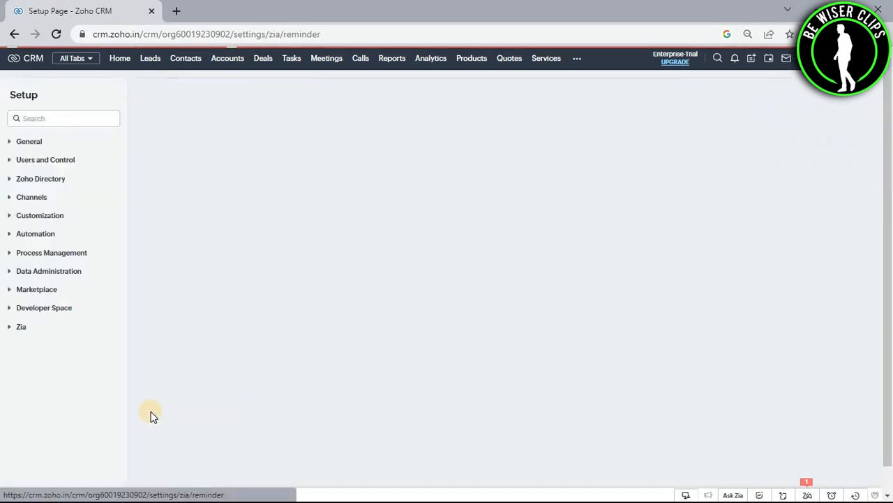
click(21, 326)
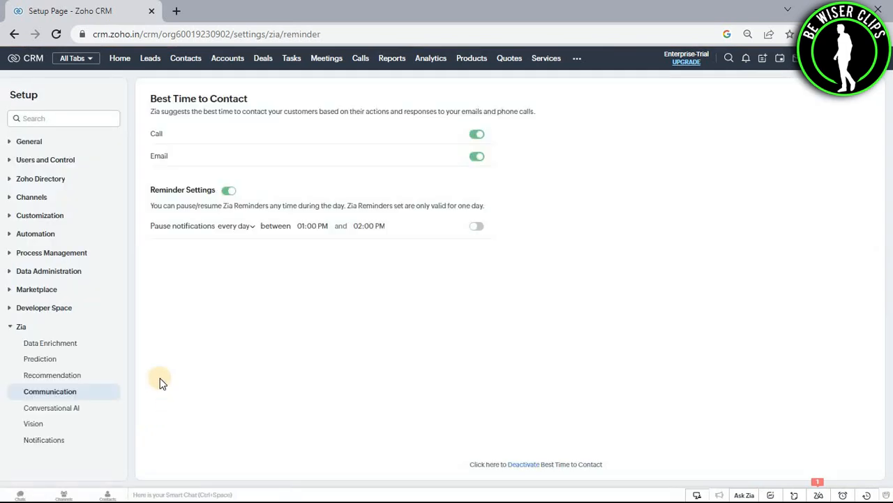
mouse_move(513, 468)
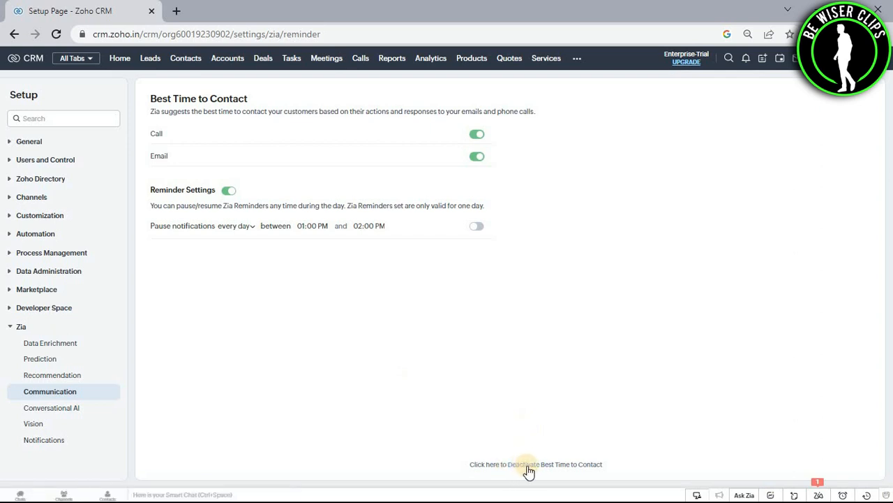
Step: Deactivate Best Time to Contact and confirm with 'Yes, Deactivate'
click(523, 464)
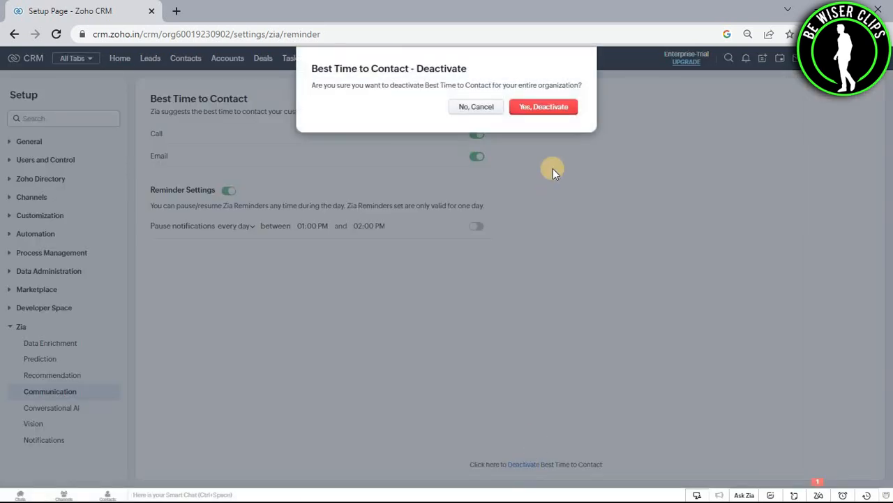
mouse_move(543, 106)
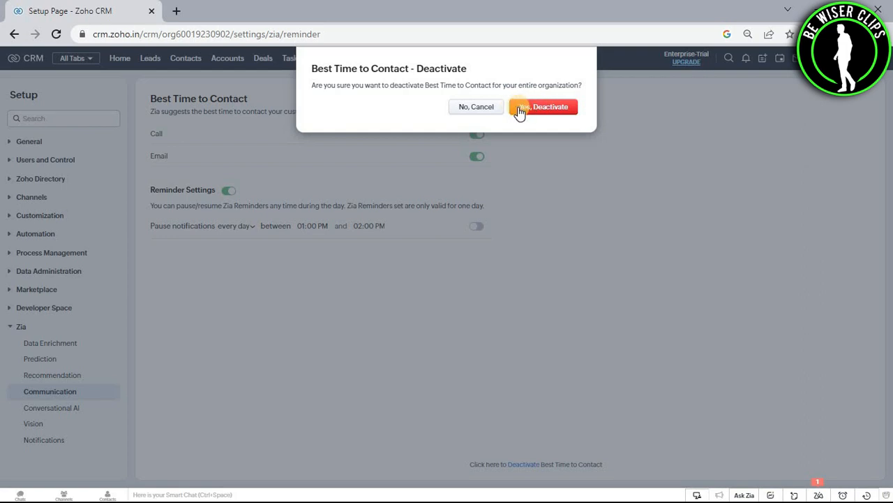
click(543, 106)
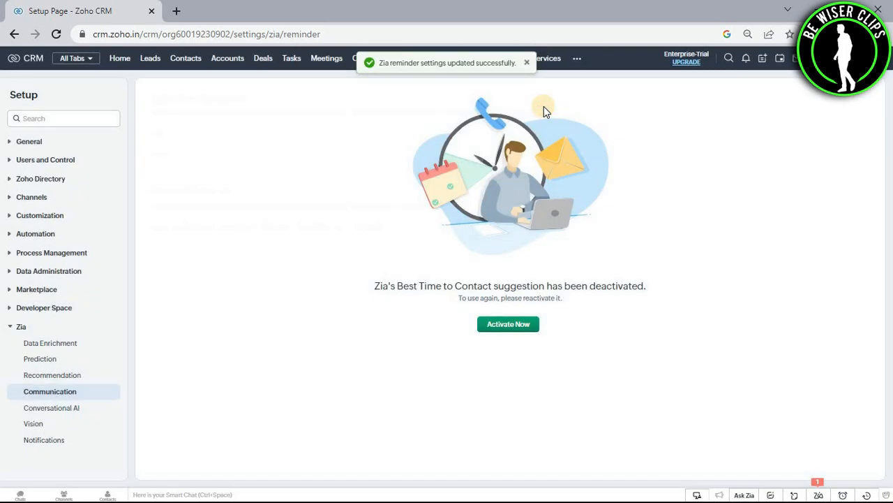